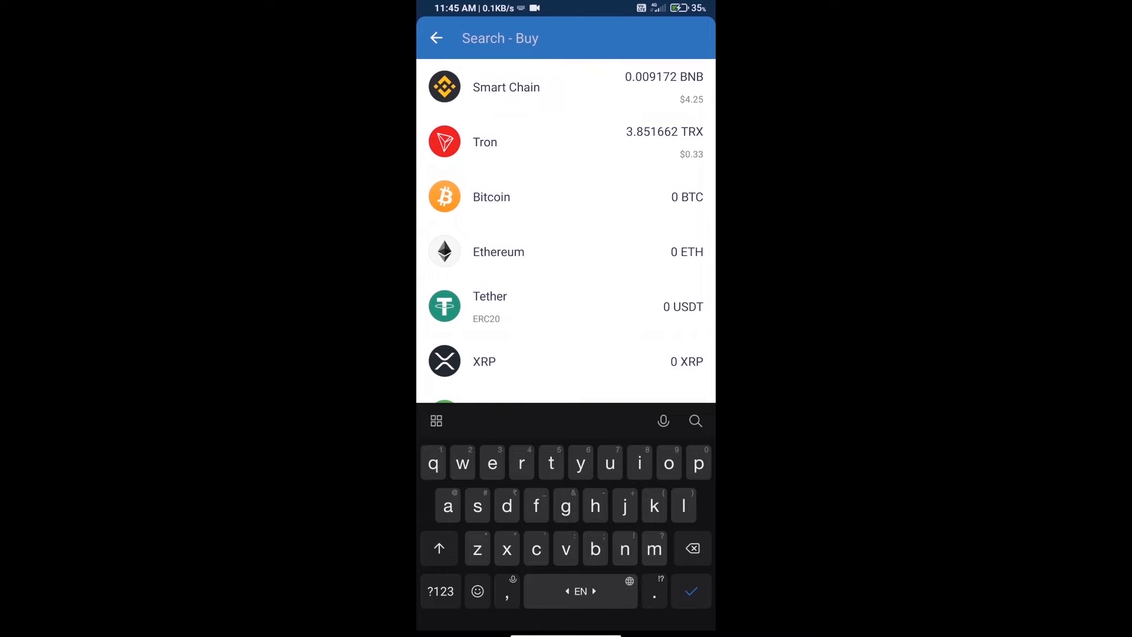
Search 'bnb' in the Buy list and select Smart Chain, then return to the wallet overview
type("bnb")
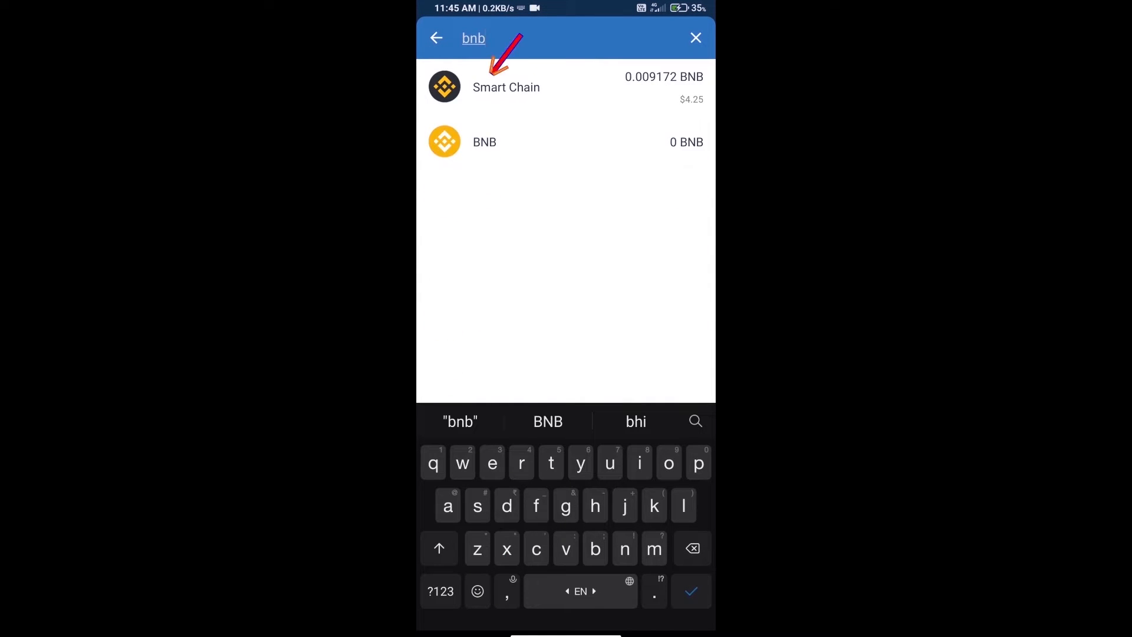
left_click(506, 86)
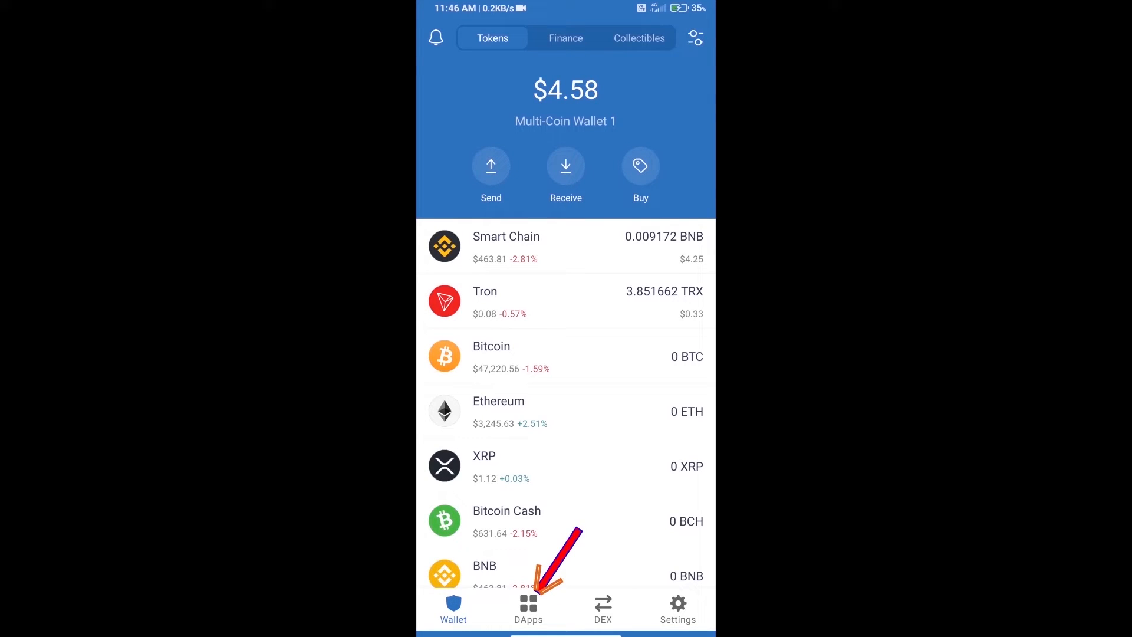
Launch PancakeSwap from the DApp browser's history
left_click(529, 609)
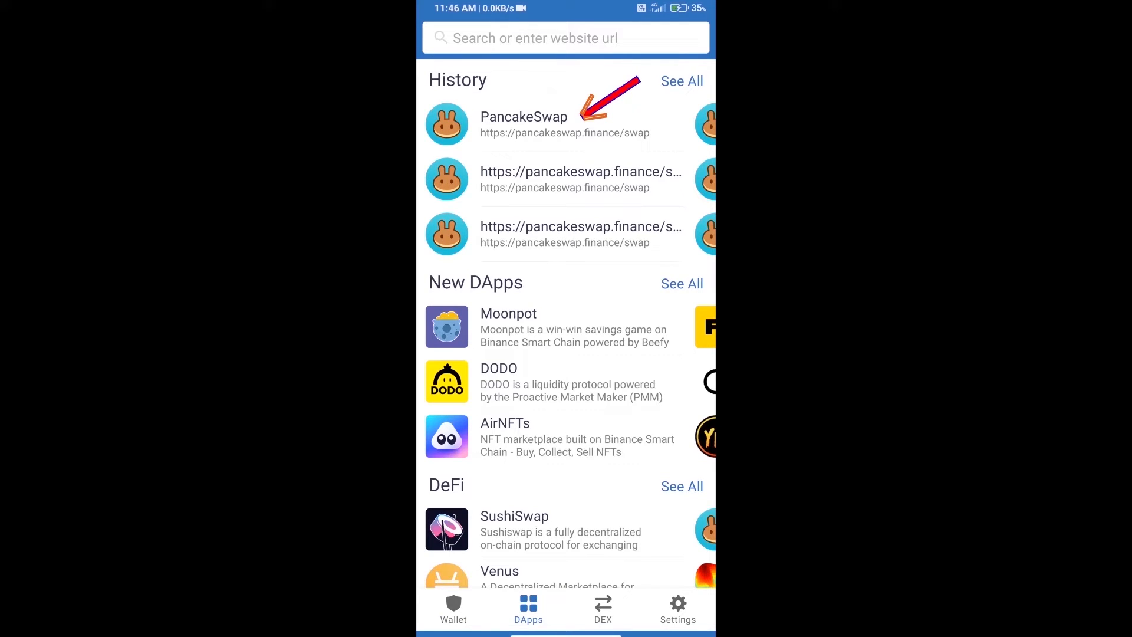
left_click(524, 123)
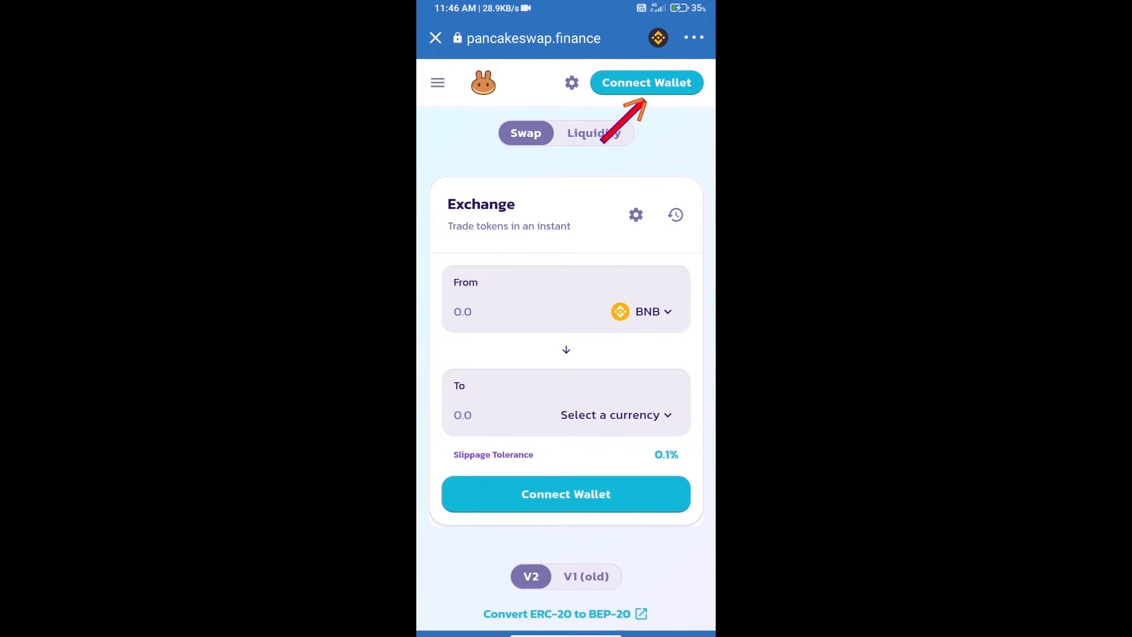
Connect PancakeSwap to the Trust Wallet account, showing 0.00917245 BNB available
left_click(645, 83)
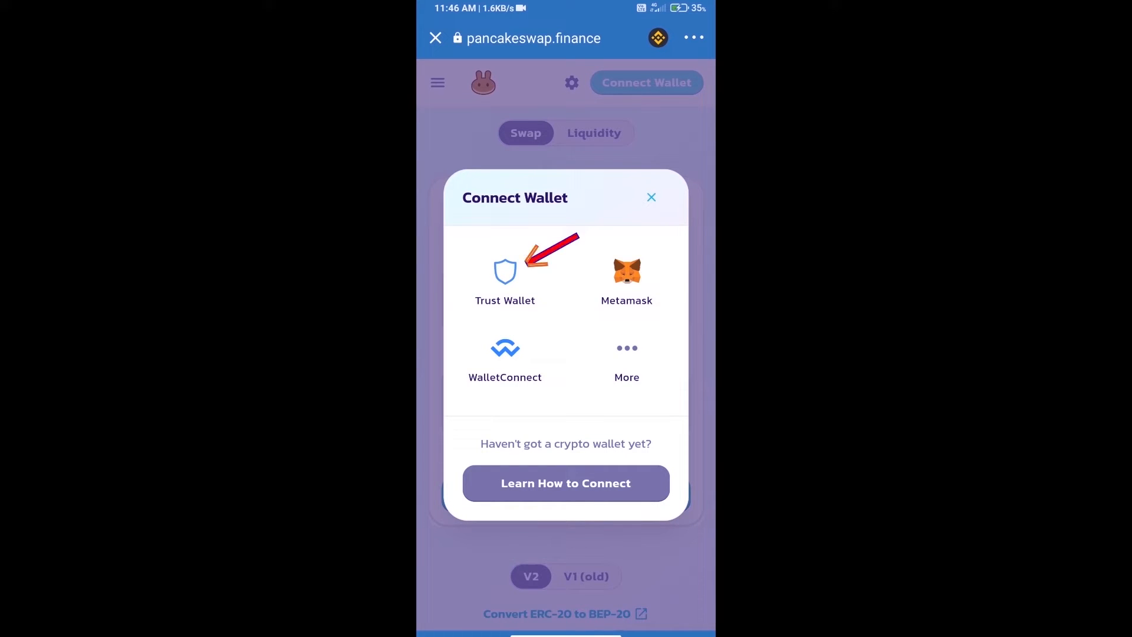
left_click(505, 272)
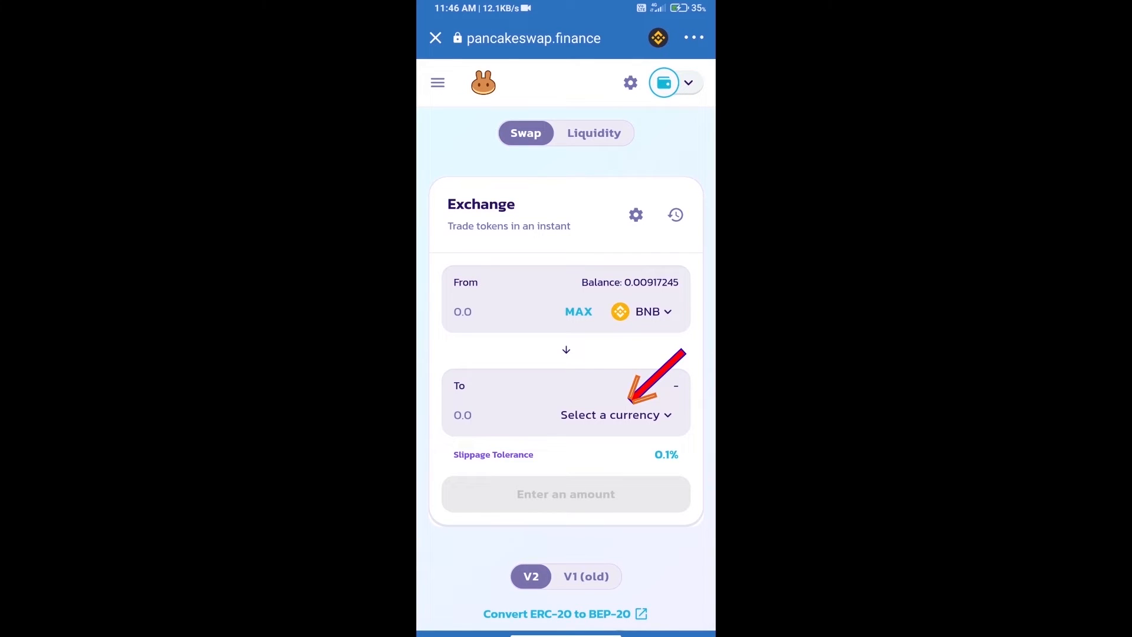
Import Global (GLB) by contract address, accepting the risk warning, as the token to receive for BNB
left_click(609, 414)
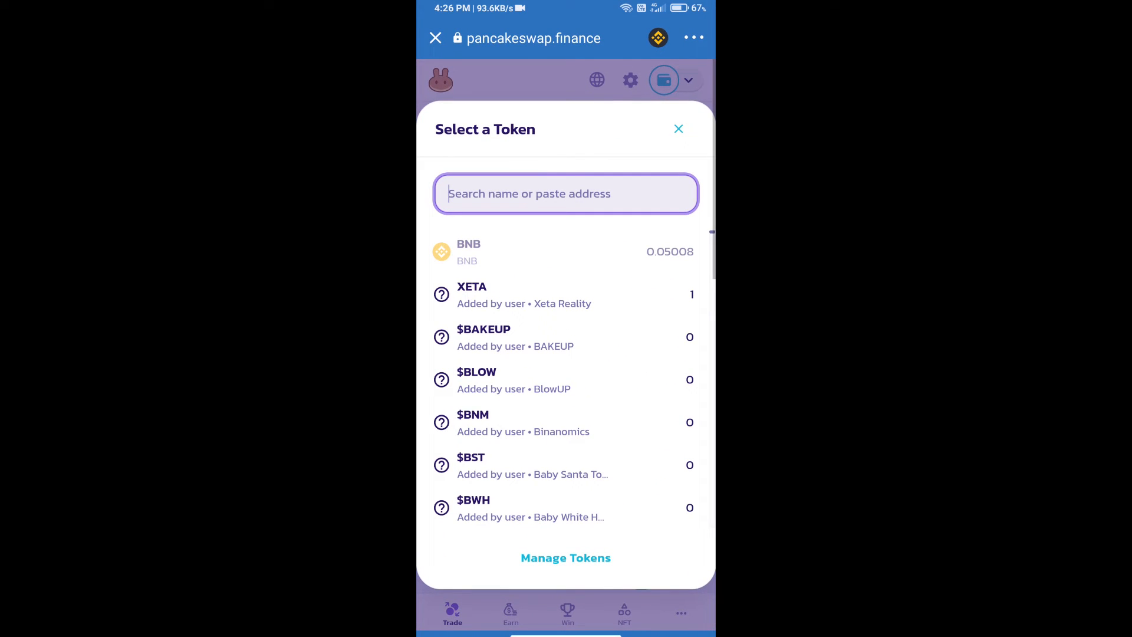
type("353EC9340886d72bb4F5F2977E8C2aB64D3")
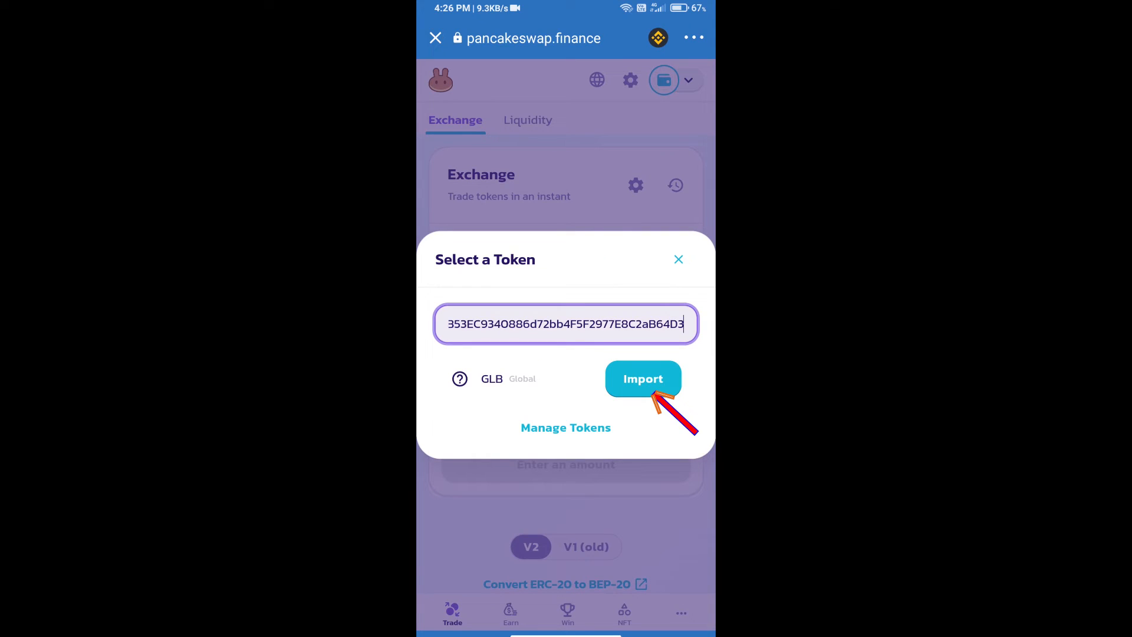
left_click(642, 379)
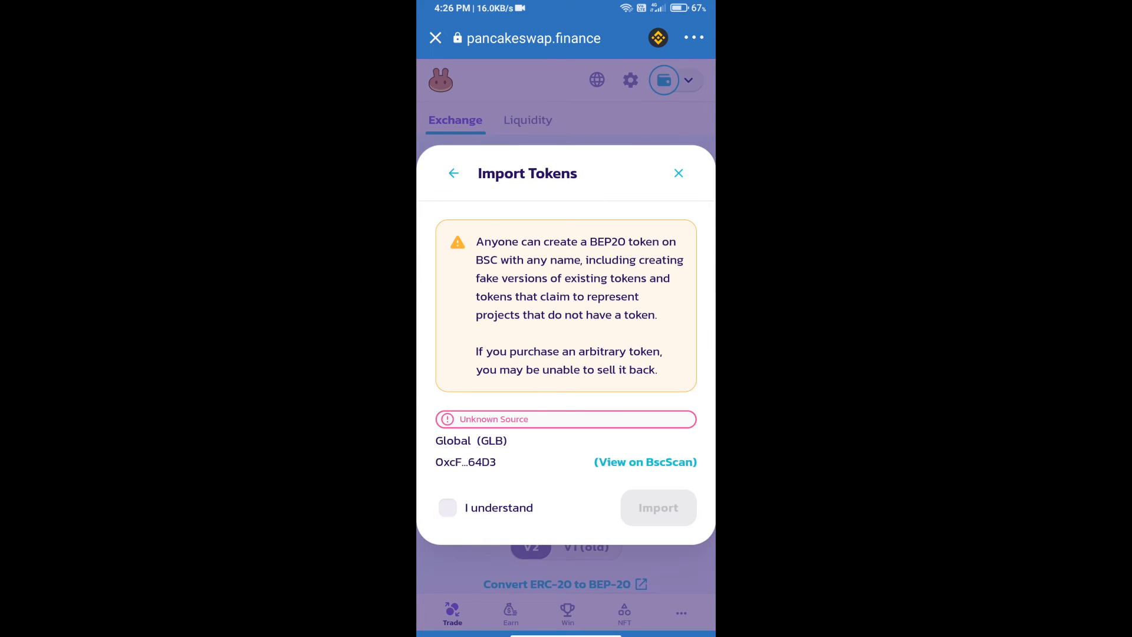
left_click(447, 508)
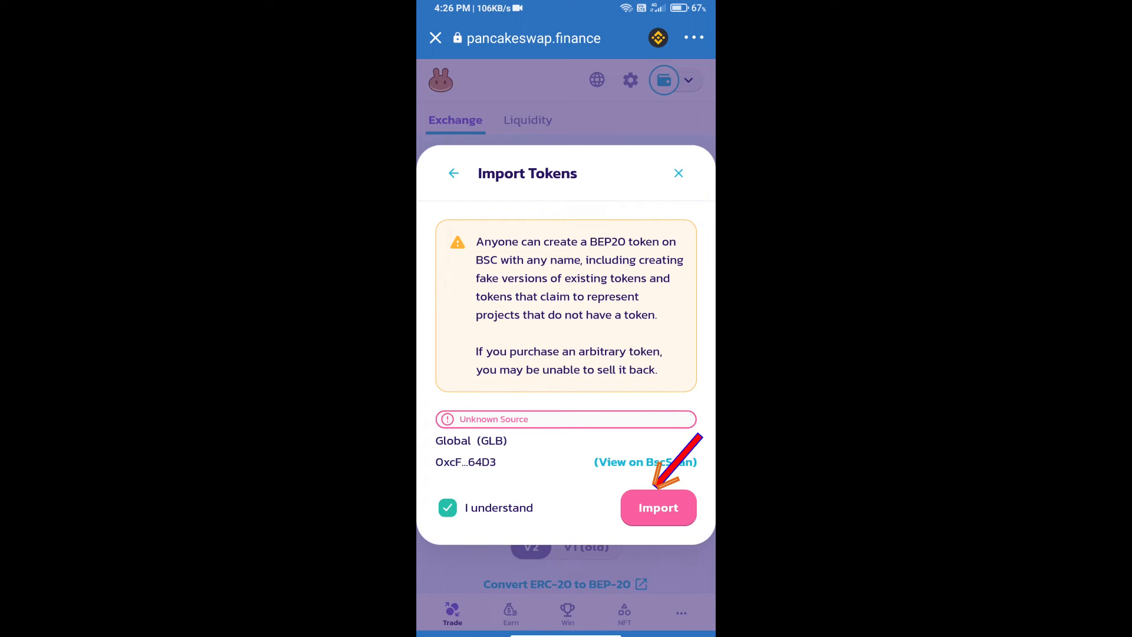
left_click(658, 507)
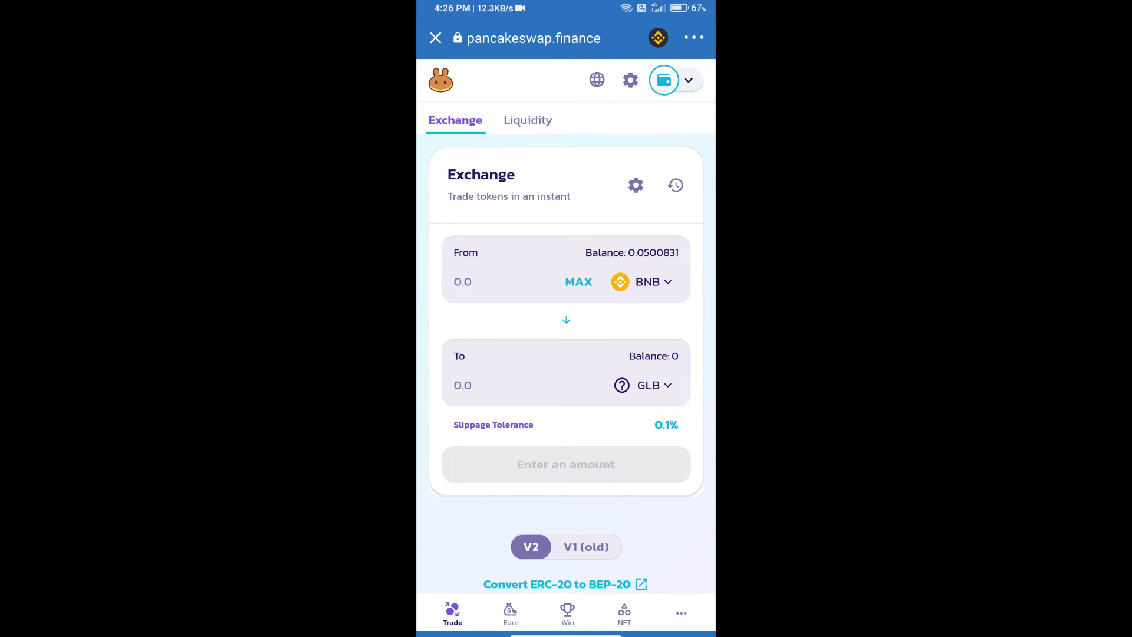
Set a custom slippage tolerance of 1% in the swap settings
left_click(636, 186)
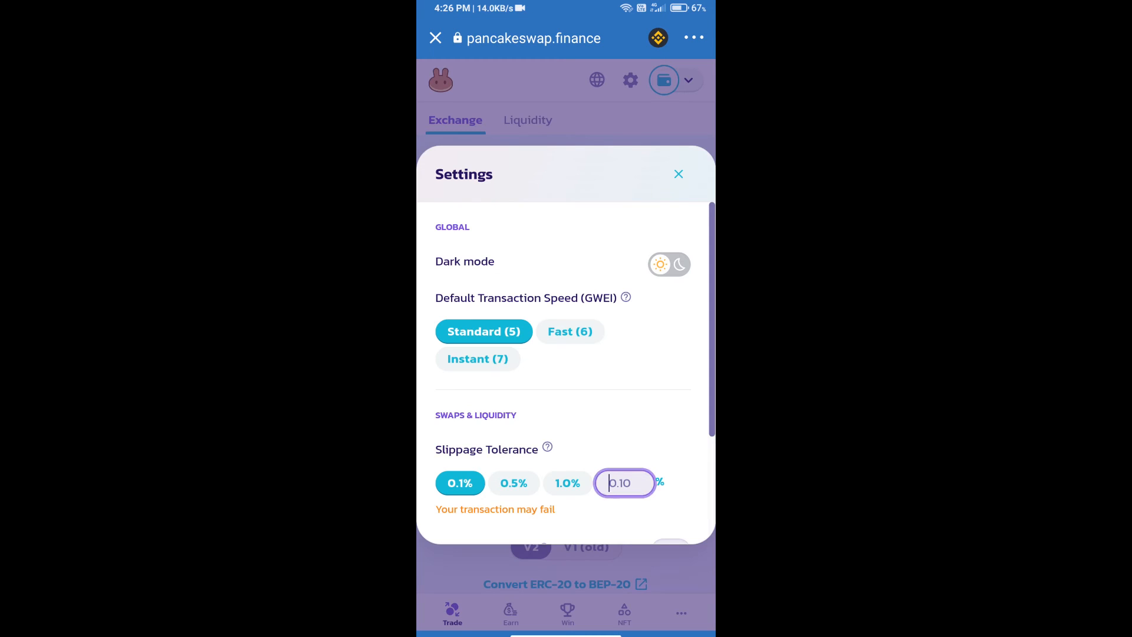
left_click(624, 483)
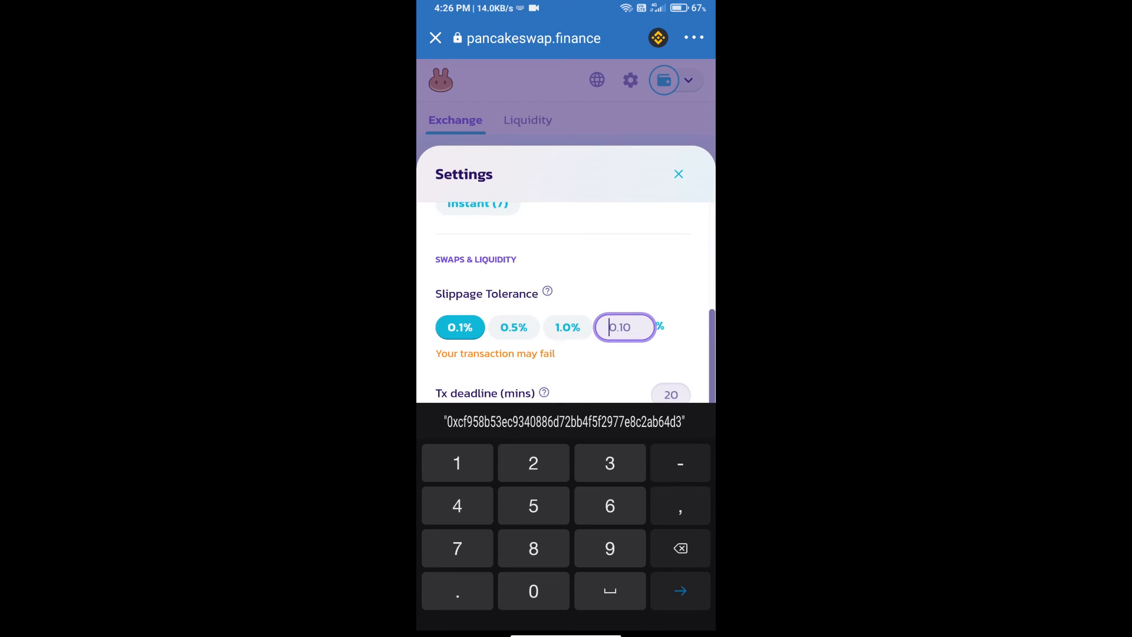
type("1")
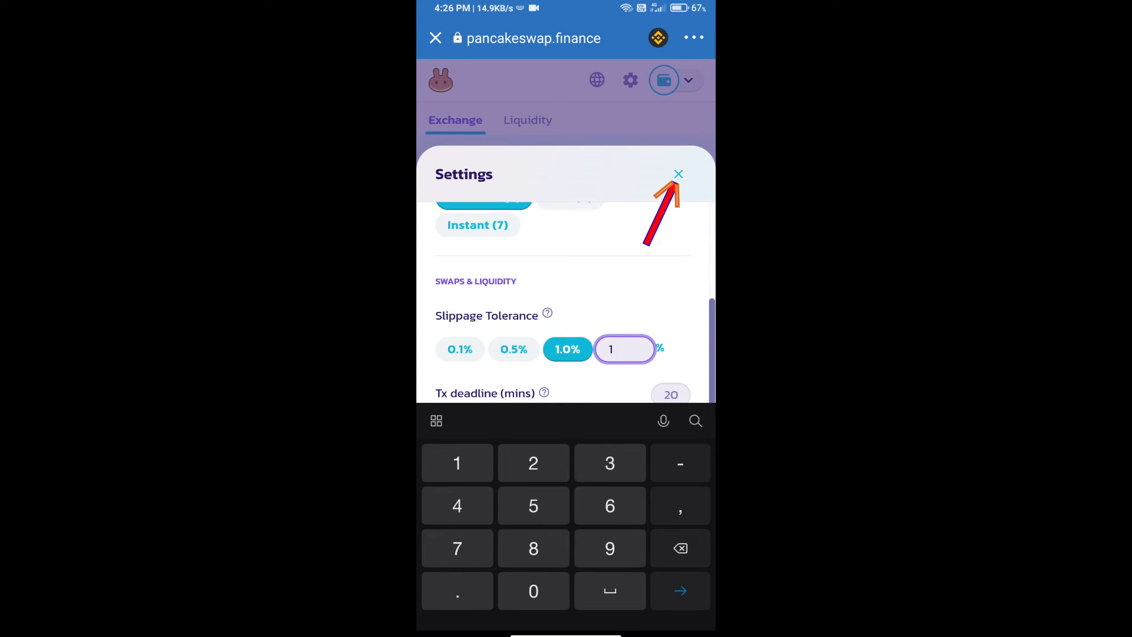
left_click(678, 175)
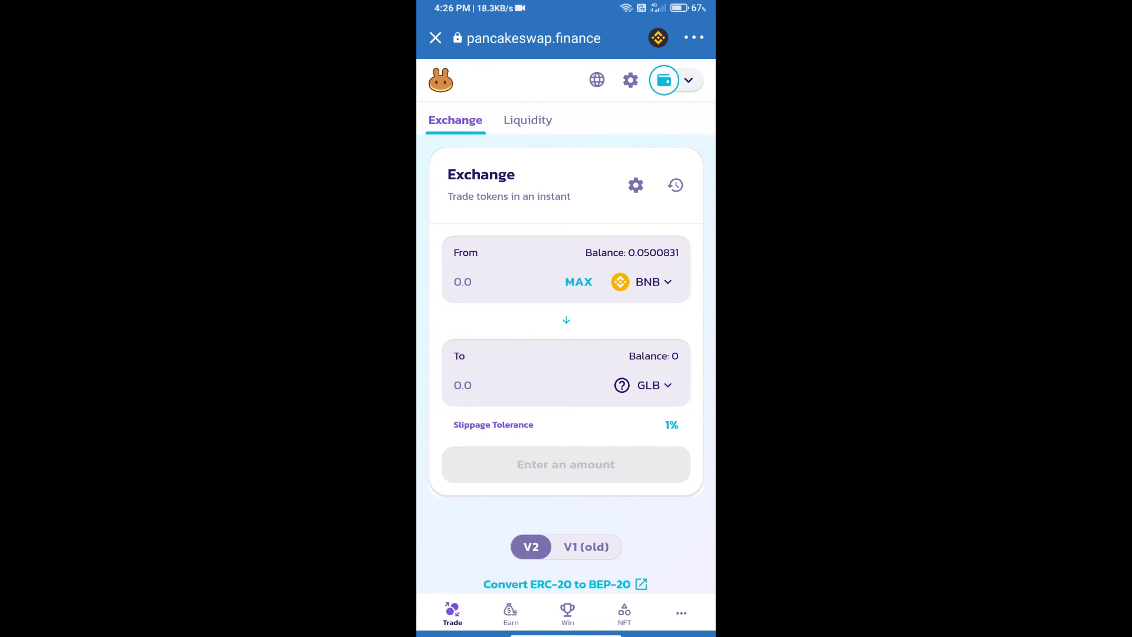
Swap about 0.00160852 BNB for 5 GLB and confirm the swap
type("5")
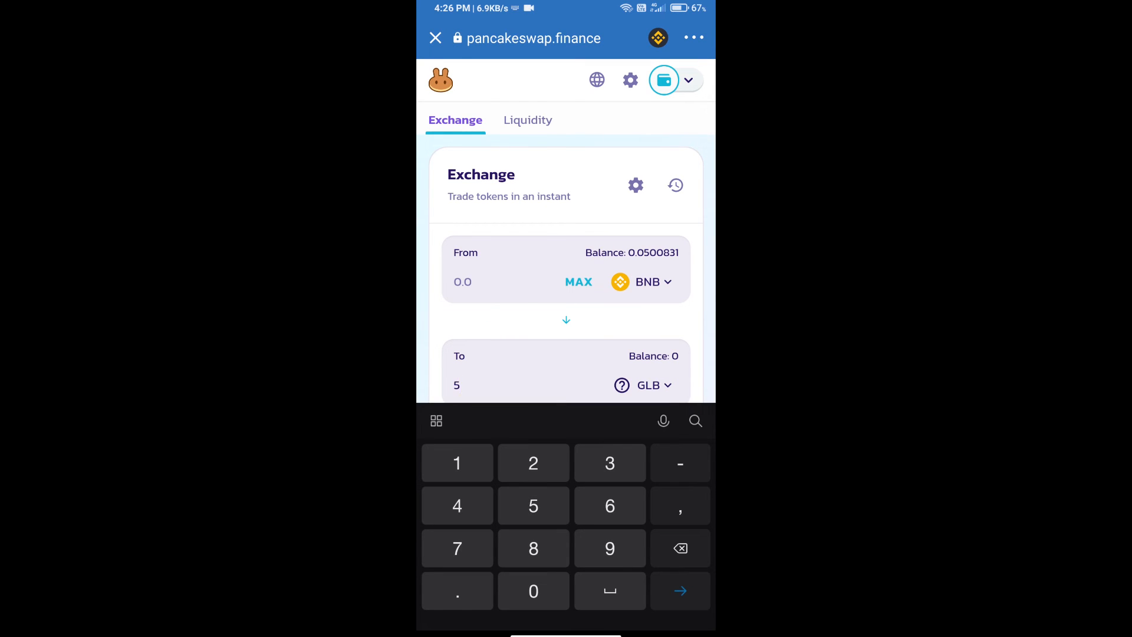
scroll("down", 3)
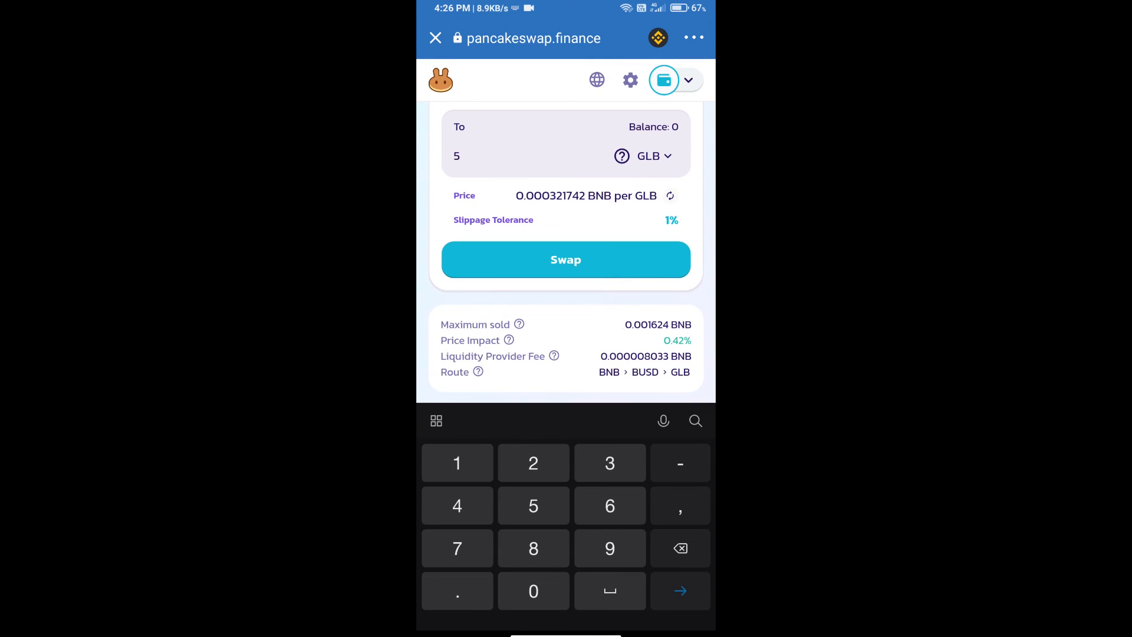
left_click(565, 259)
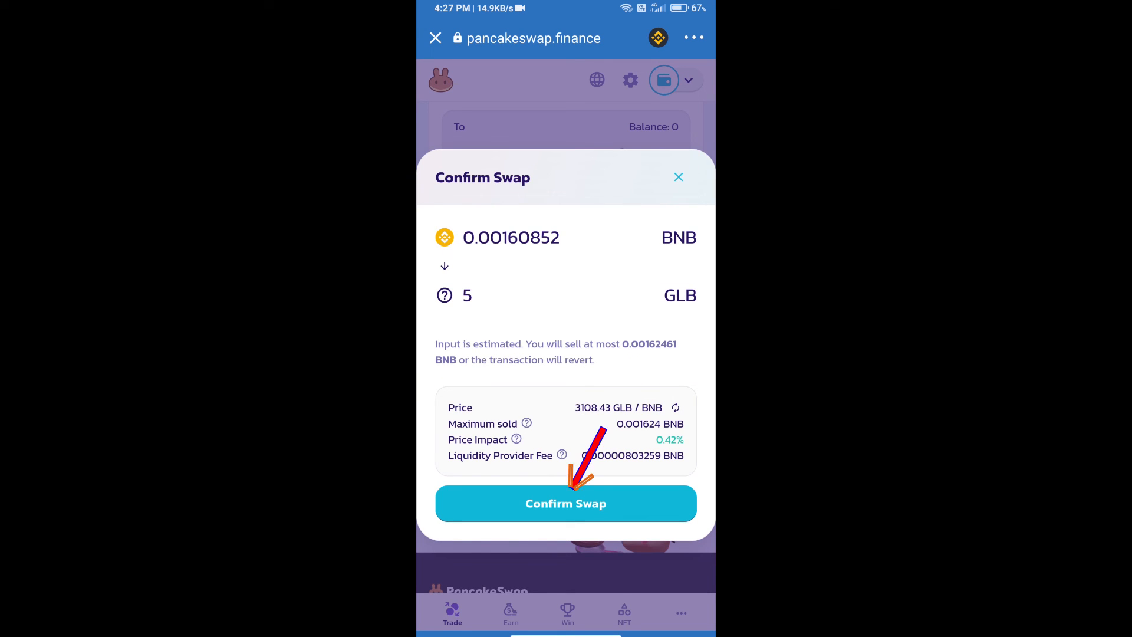
left_click(565, 504)
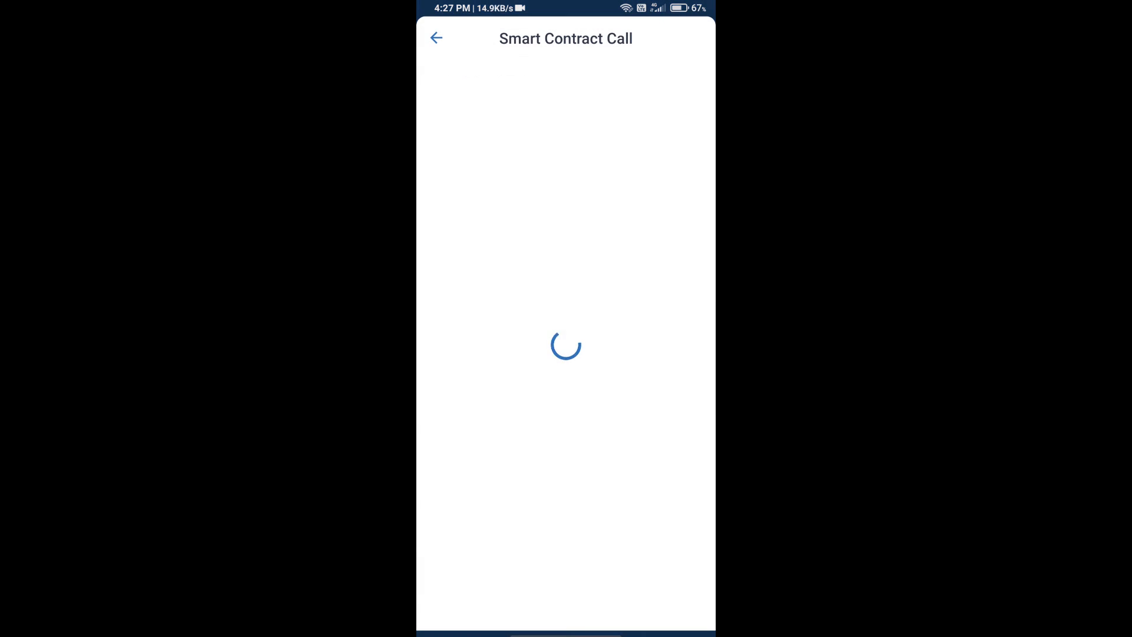